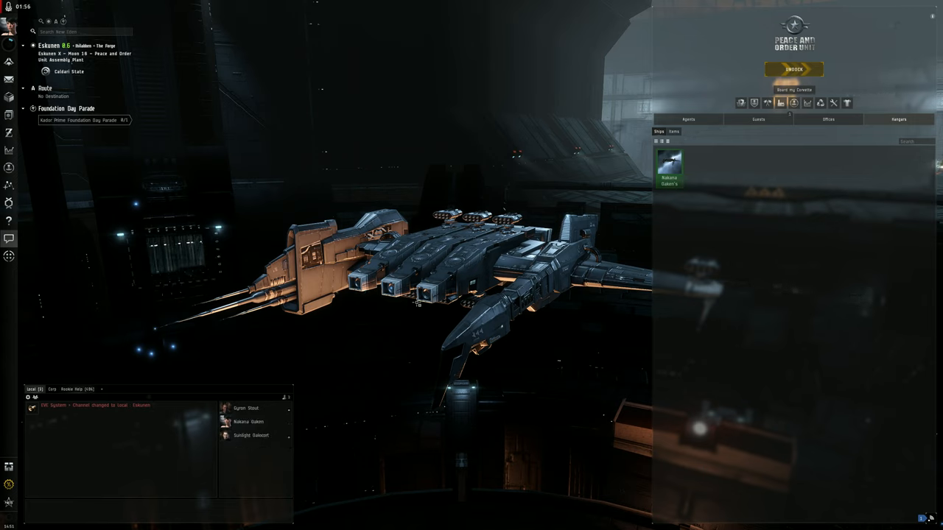
Open the Caldari Ship Tree from the main menu, showing the Hawk assault frigate.
{"action": "left_click", "coordinate": [9, 9]}
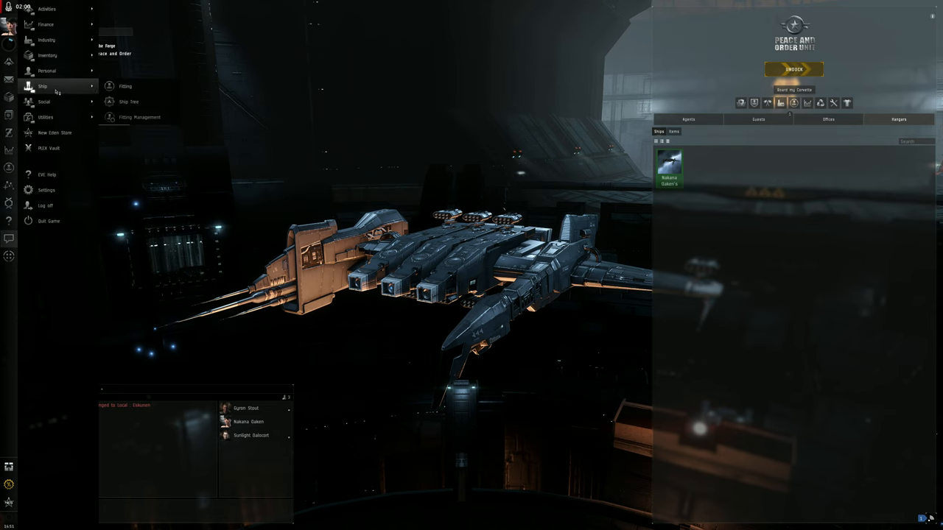
{"action": "left_click", "coordinate": [129, 101]}
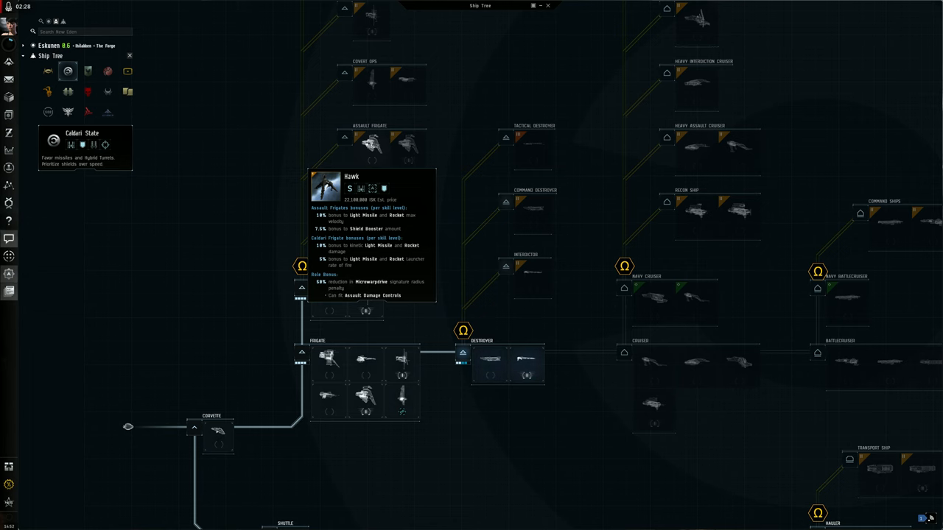
{"action": "scroll", "scroll_direction": "down", "scroll_amount": 3}
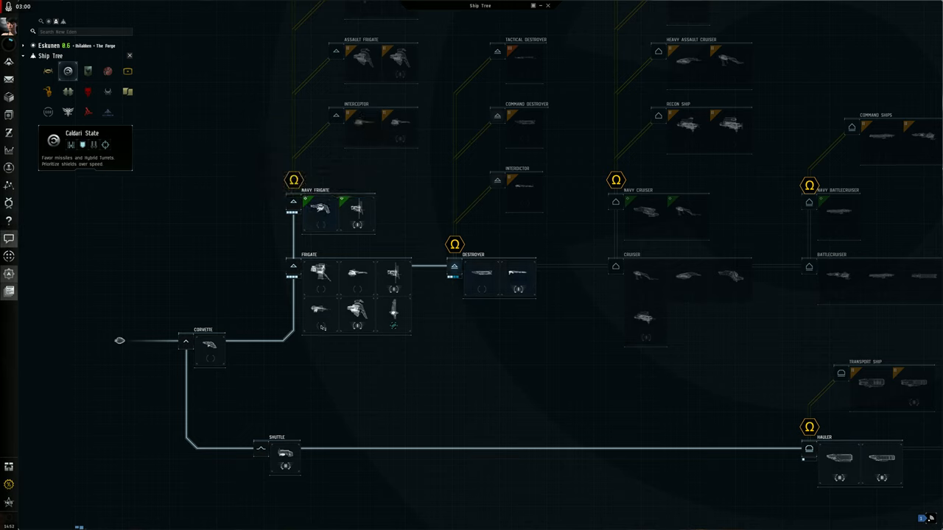
{"action": "mouse_move", "coordinate": [322, 212]}
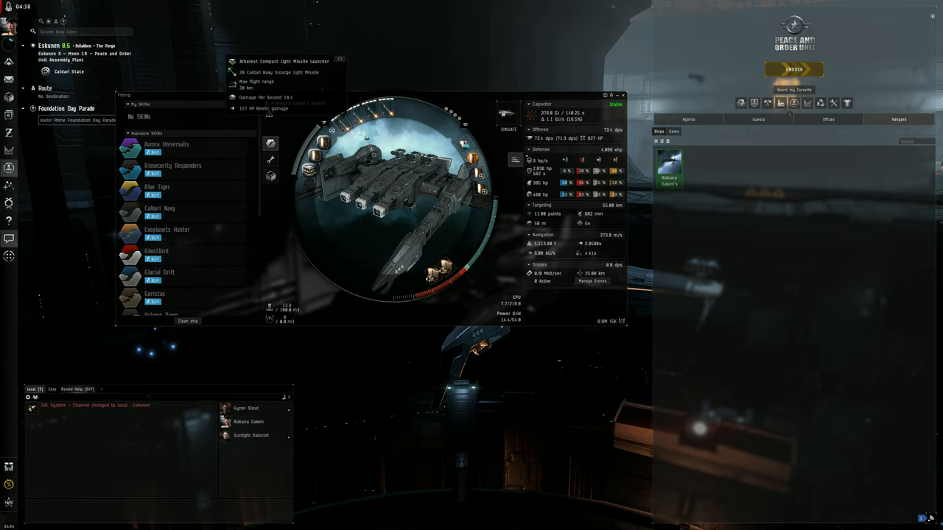
Show the Kestrel's fitting window with its offense and defense stats and SKINs.
{"action": "right_click", "coordinate": [398, 206]}
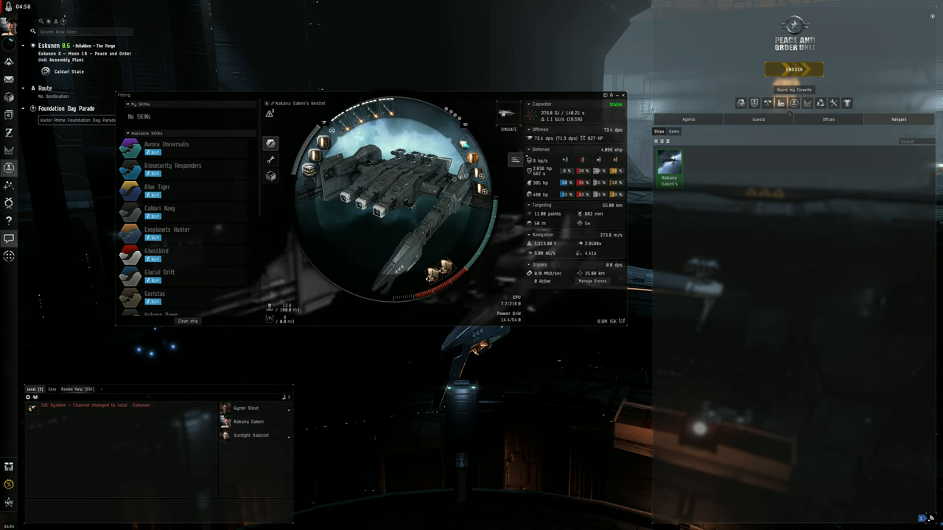
{"action": "left_click", "coordinate": [624, 95]}
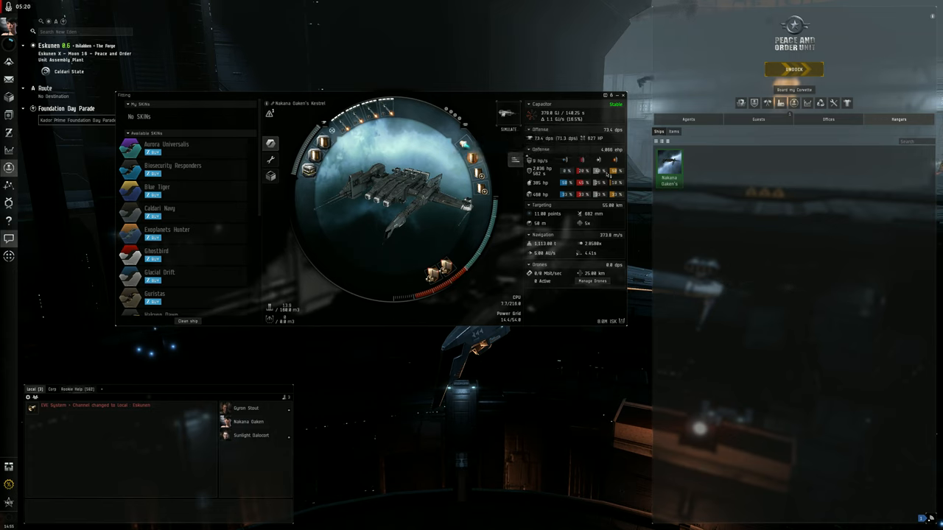
{"action": "mouse_move", "coordinate": [615, 138]}
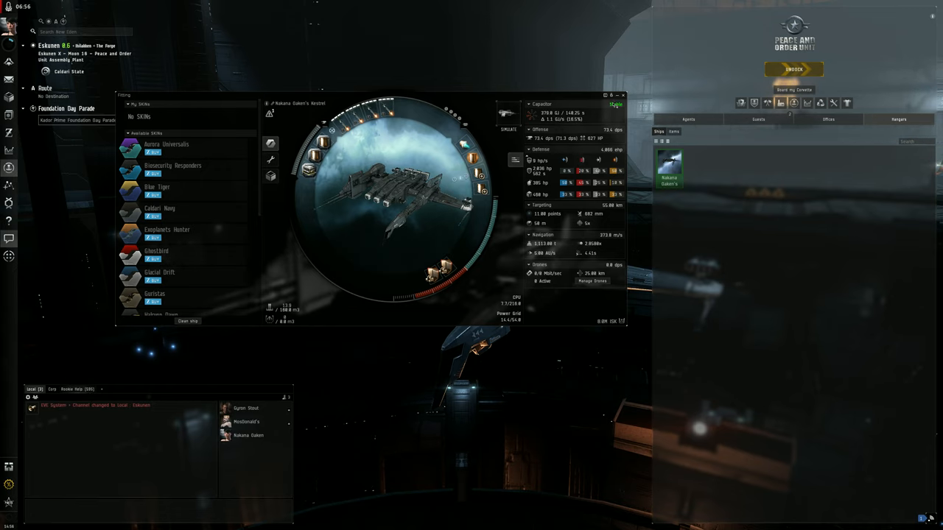
Close the fitting window, undock the Kestrel from Peace and Order Unit, and open the menu.
{"action": "left_click", "coordinate": [624, 95]}
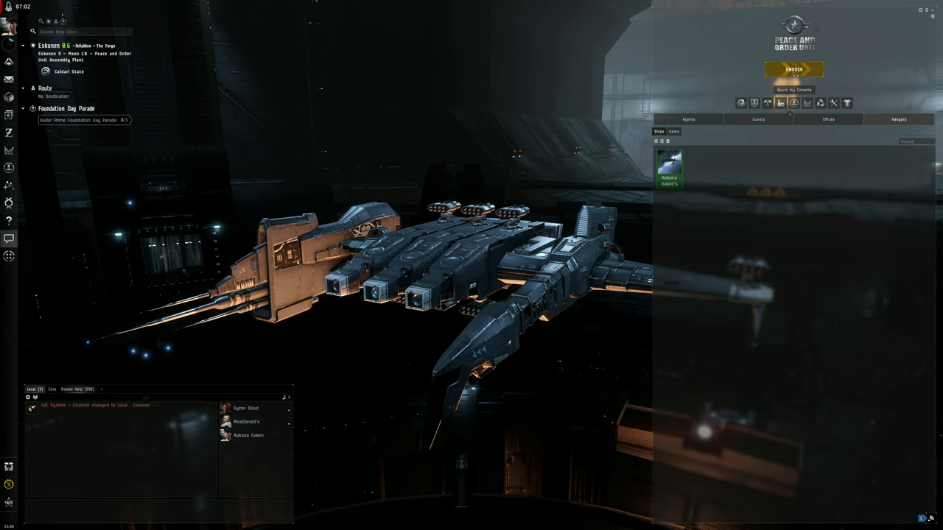
{"action": "left_click", "coordinate": [794, 69]}
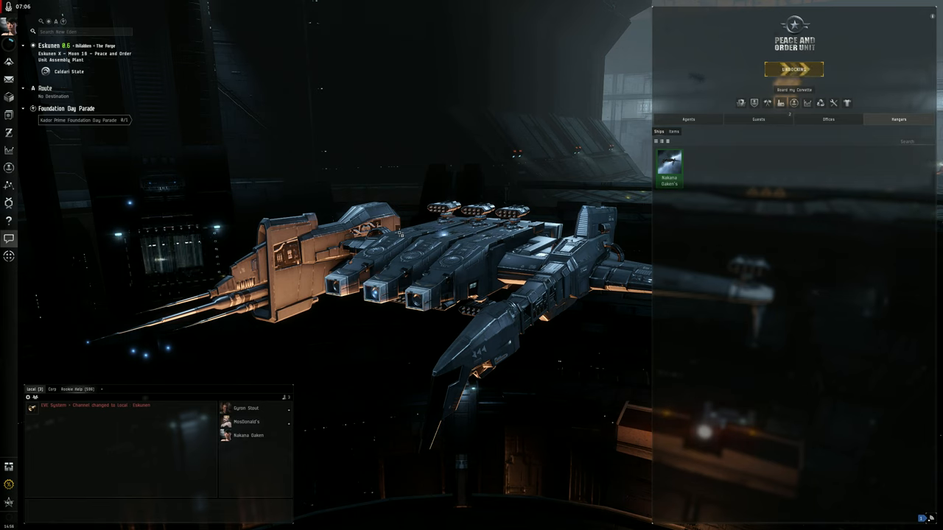
{"action": "left_click", "coordinate": [794, 68]}
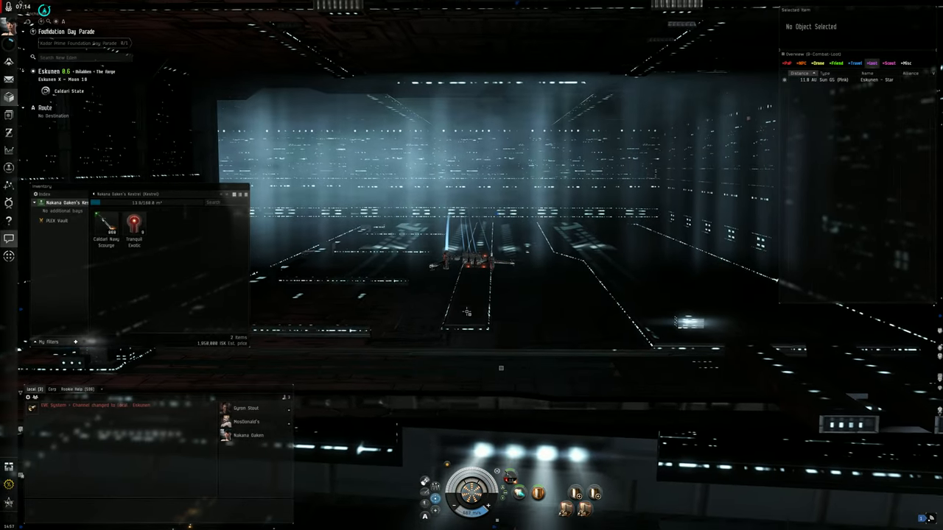
{"action": "left_click", "coordinate": [43, 8]}
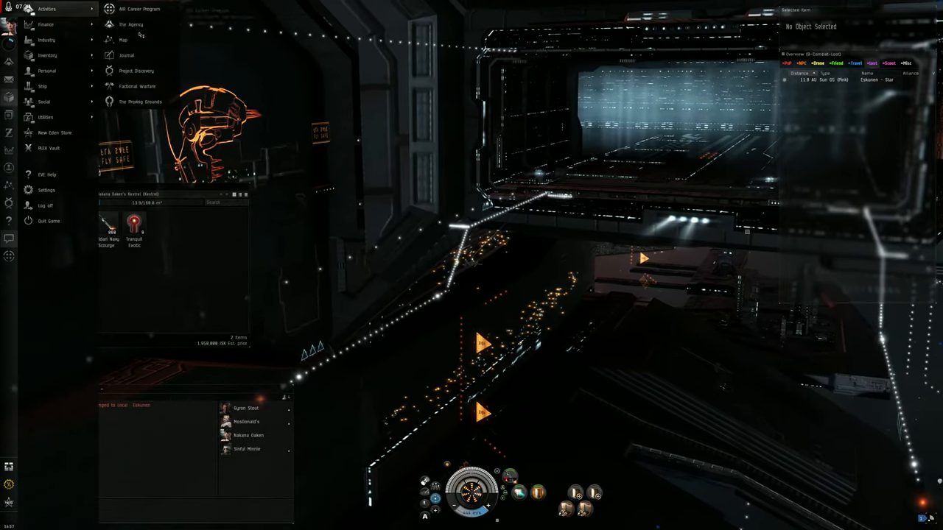
List level 1 high-sec Security Agents within 5 jumps in The Agency (13 results).
{"action": "left_click", "coordinate": [131, 24]}
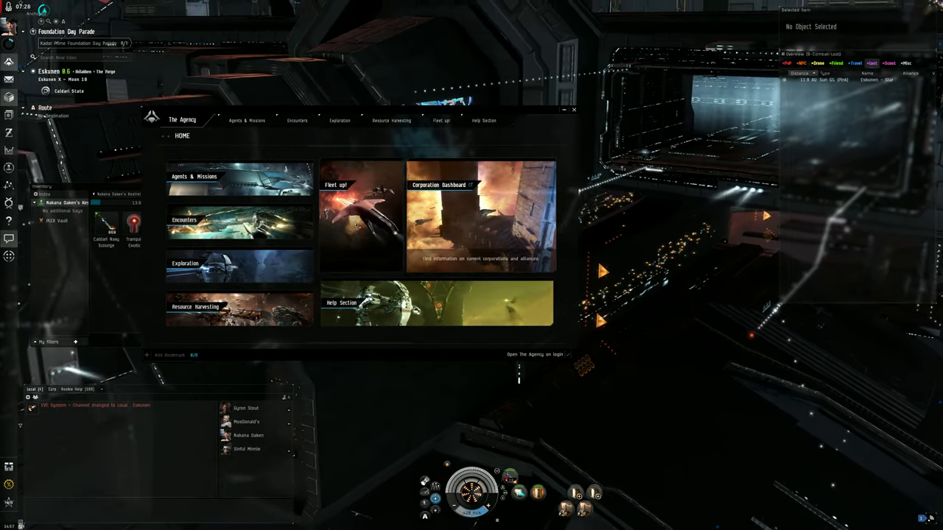
{"action": "left_click", "coordinate": [246, 120]}
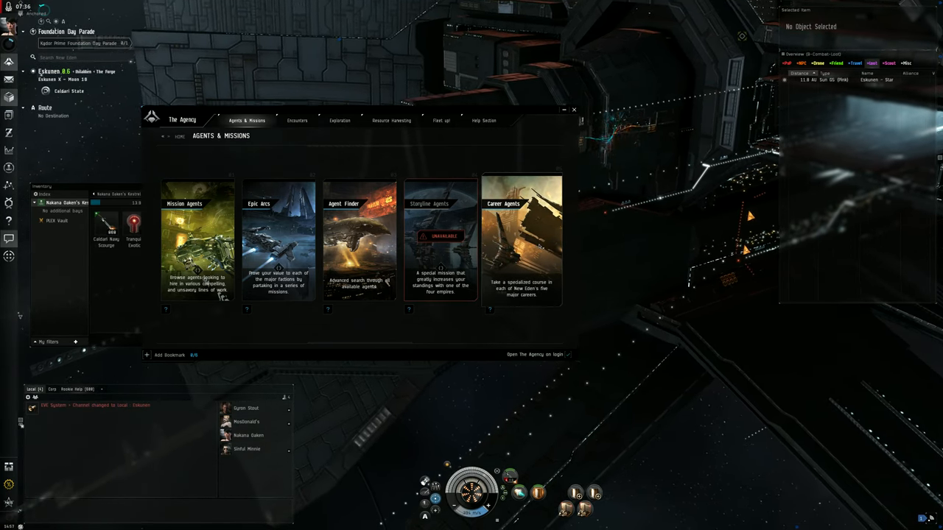
{"action": "left_click", "coordinate": [521, 239]}
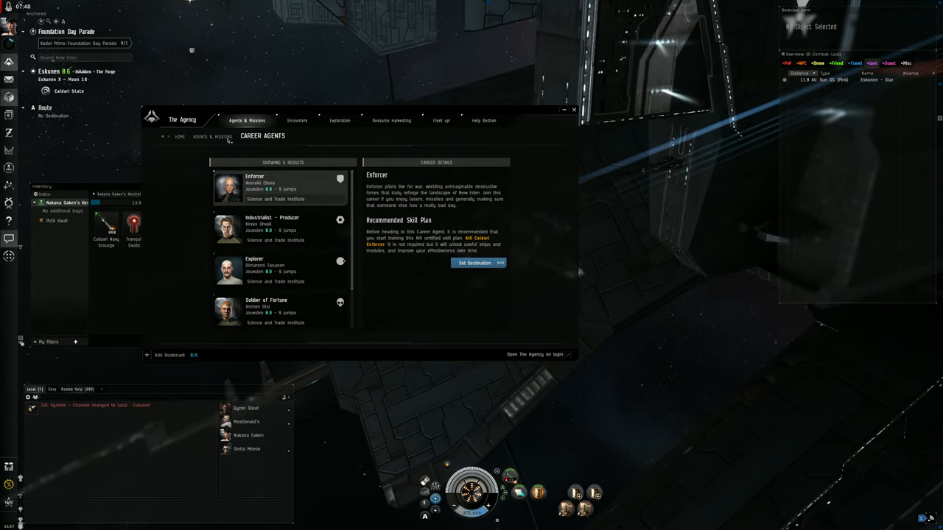
{"action": "left_click", "coordinate": [212, 136]}
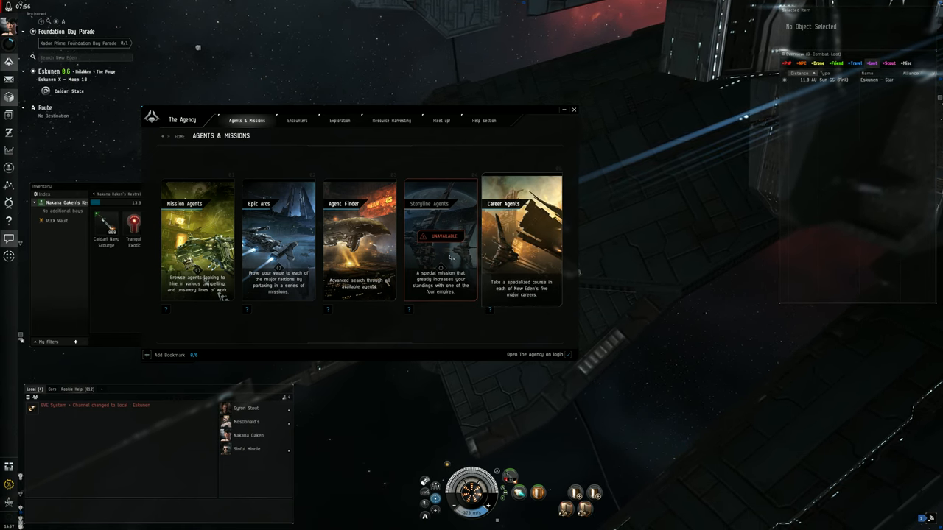
{"action": "left_click", "coordinate": [198, 240]}
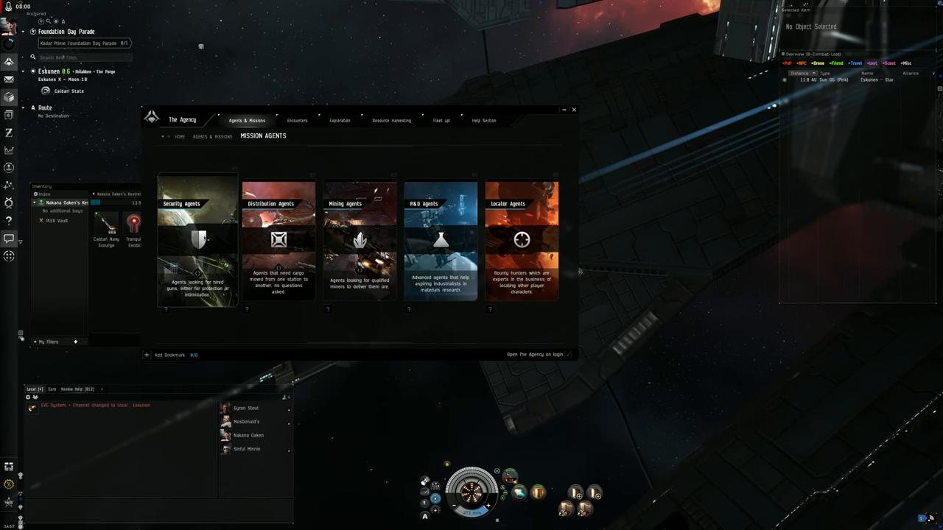
{"action": "left_click", "coordinate": [197, 239]}
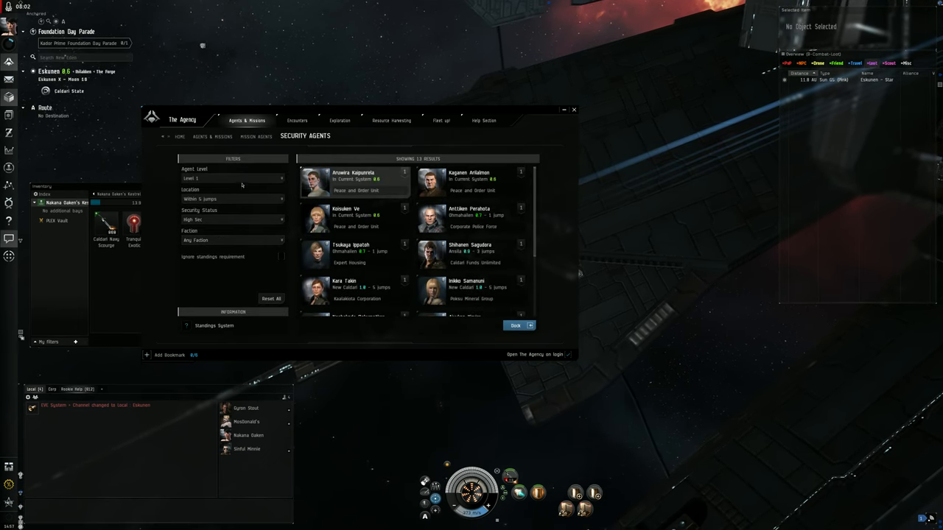
{"action": "left_click", "coordinate": [232, 178]}
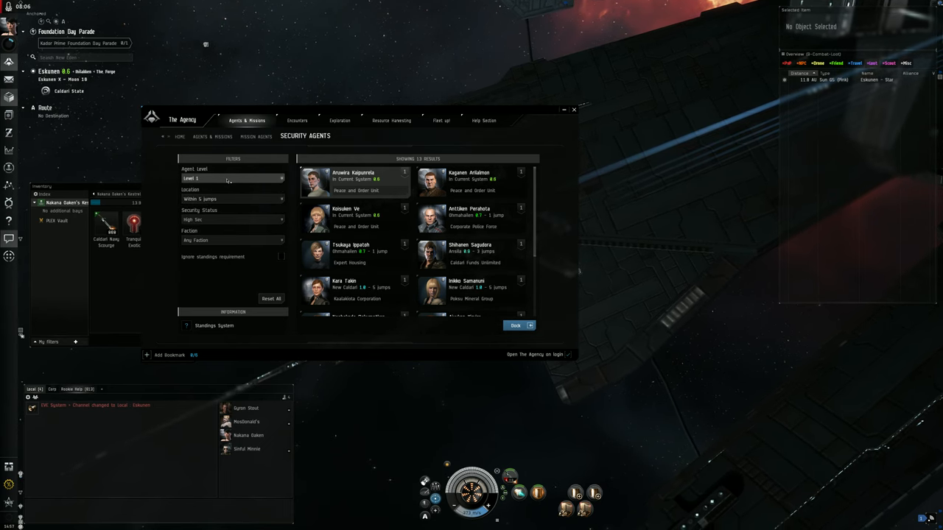
{"action": "left_click", "coordinate": [232, 199]}
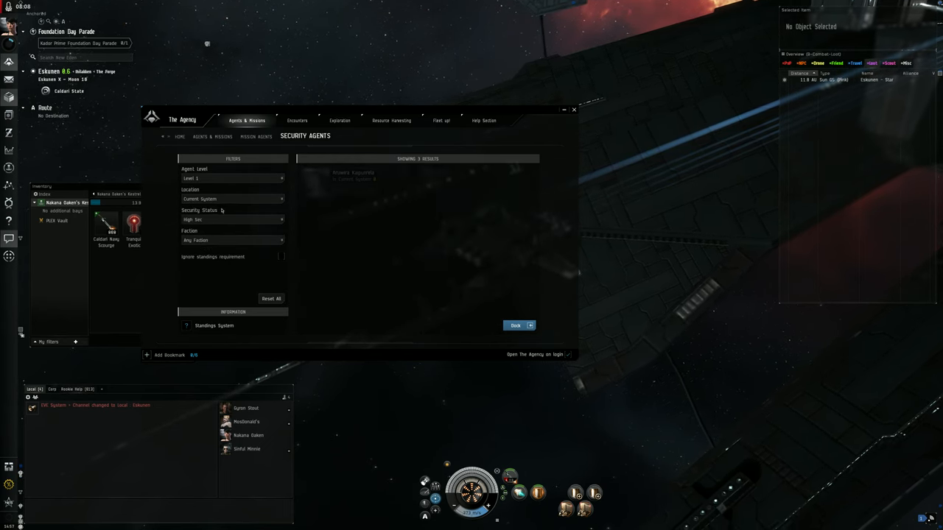
{"action": "left_click", "coordinate": [233, 199]}
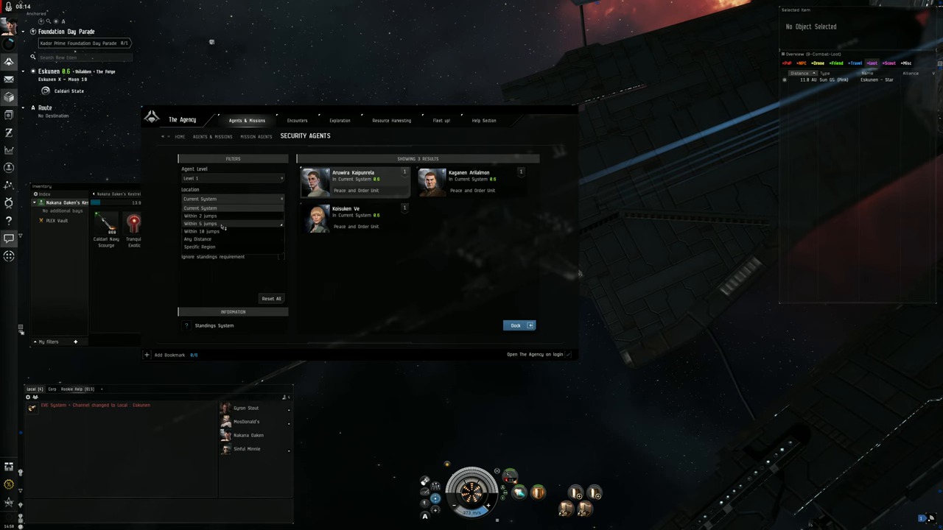
{"action": "left_click", "coordinate": [202, 223]}
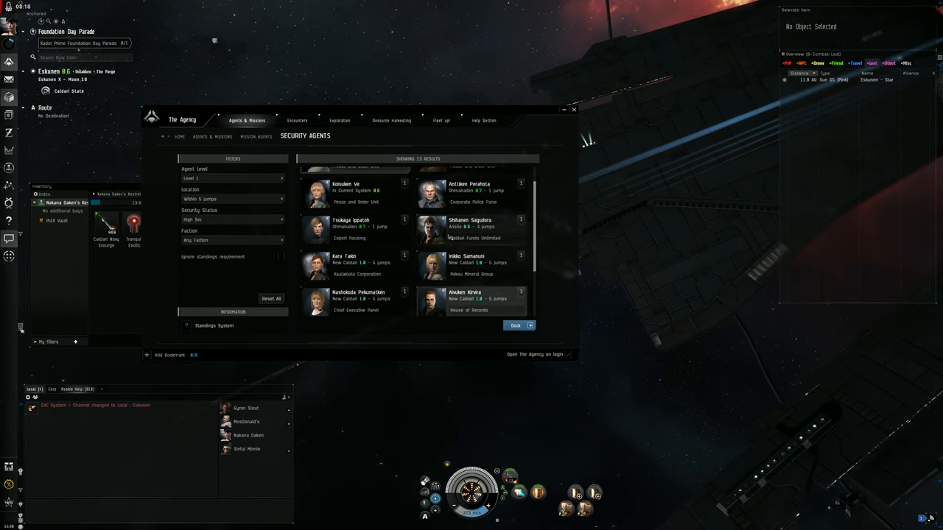
{"action": "left_click", "coordinate": [232, 219]}
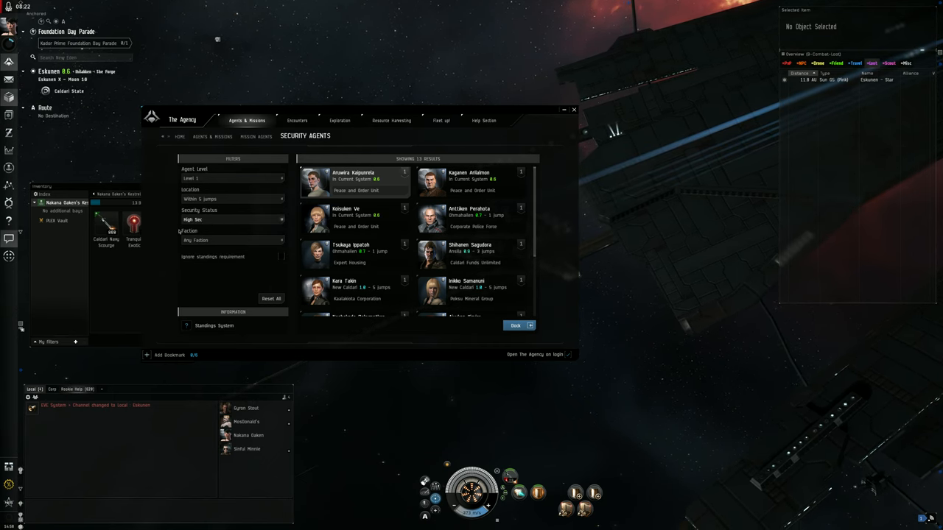
{"action": "left_click", "coordinate": [232, 241]}
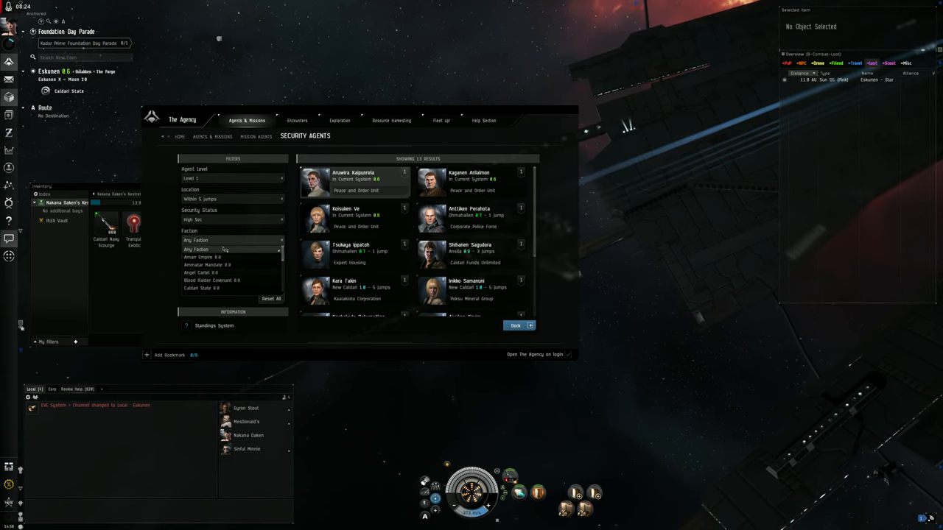
{"action": "left_click", "coordinate": [232, 240]}
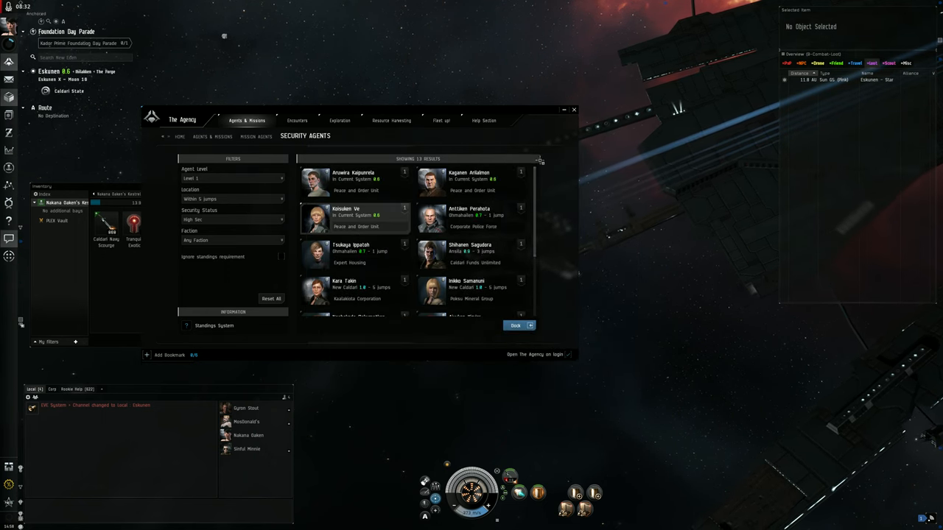
Set Eskunen as the destination (8 jumps) and close The Agency window.
{"action": "right_click", "coordinate": [346, 214]}
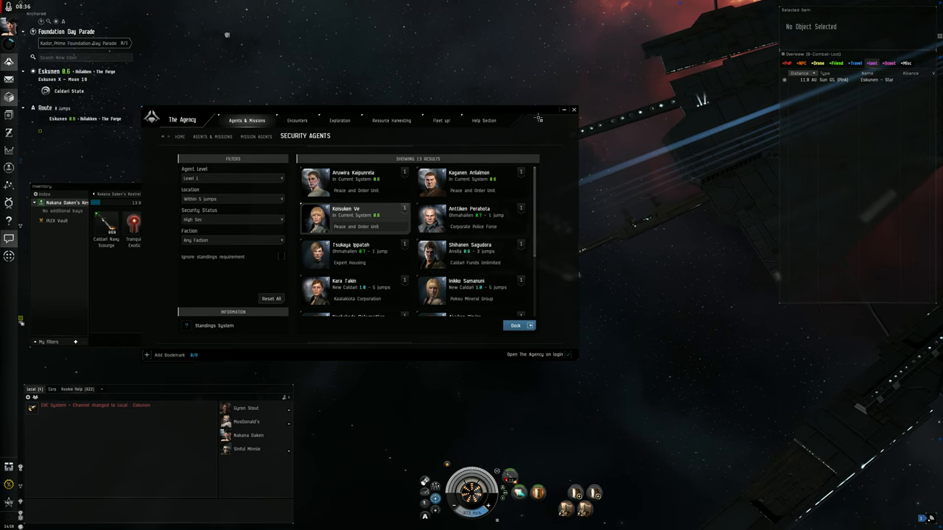
{"action": "left_click", "coordinate": [574, 109]}
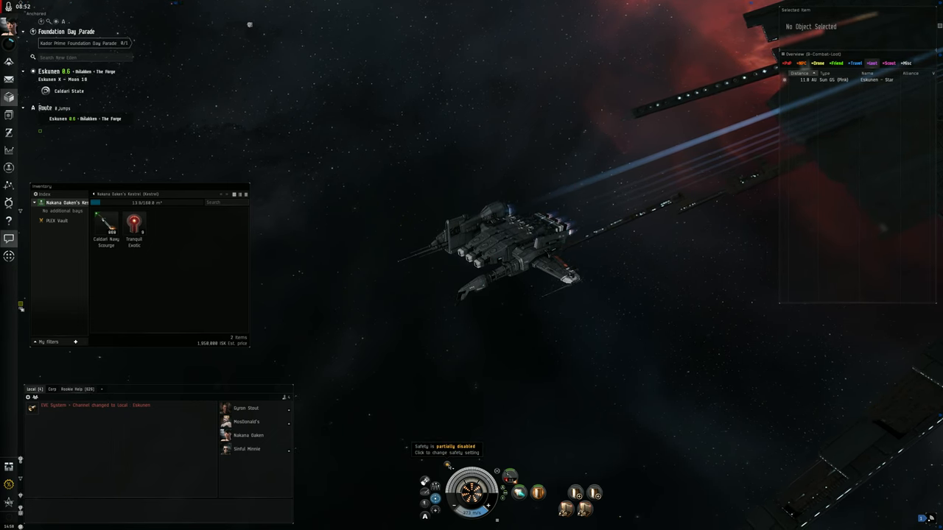
Form a fleet with only your own character from the Local chat member list.
{"action": "left_click", "coordinate": [448, 449]}
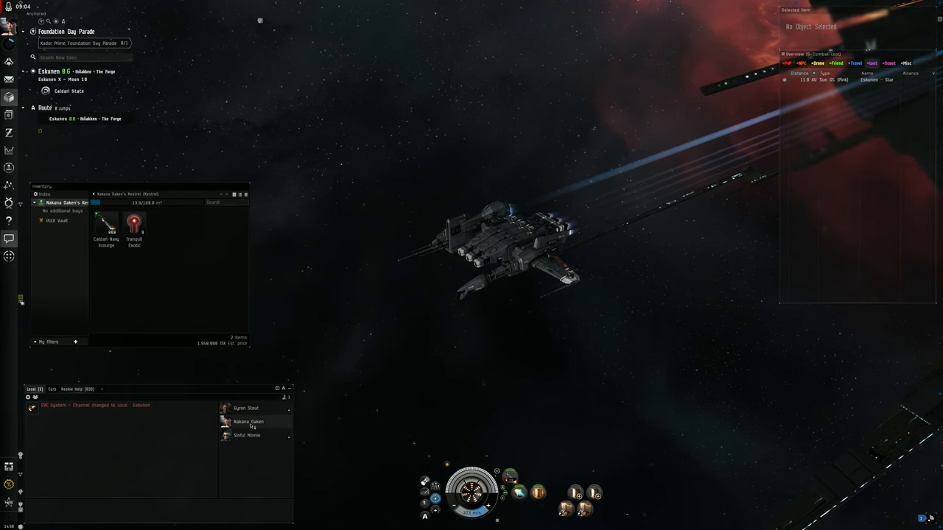
{"action": "right_click", "coordinate": [247, 422]}
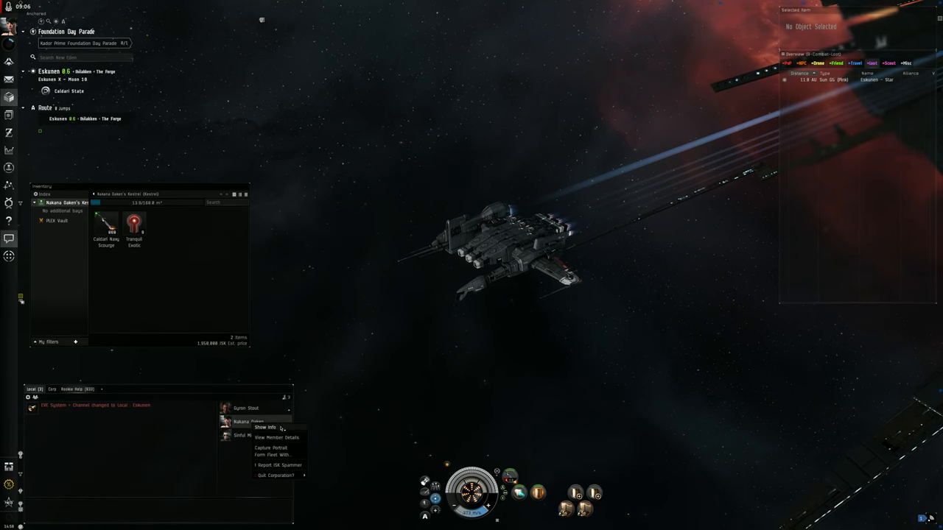
{"action": "left_click", "coordinate": [275, 454]}
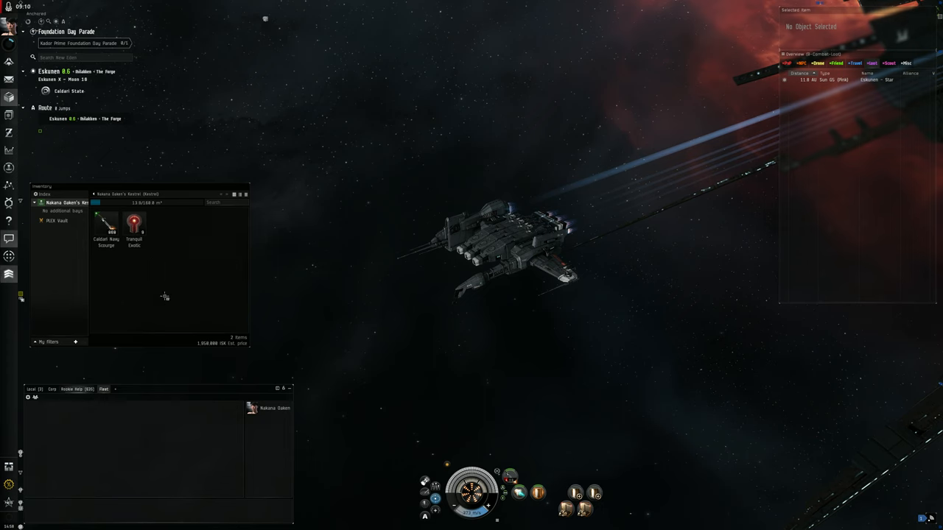
{"action": "mouse_move", "coordinate": [299, 226]}
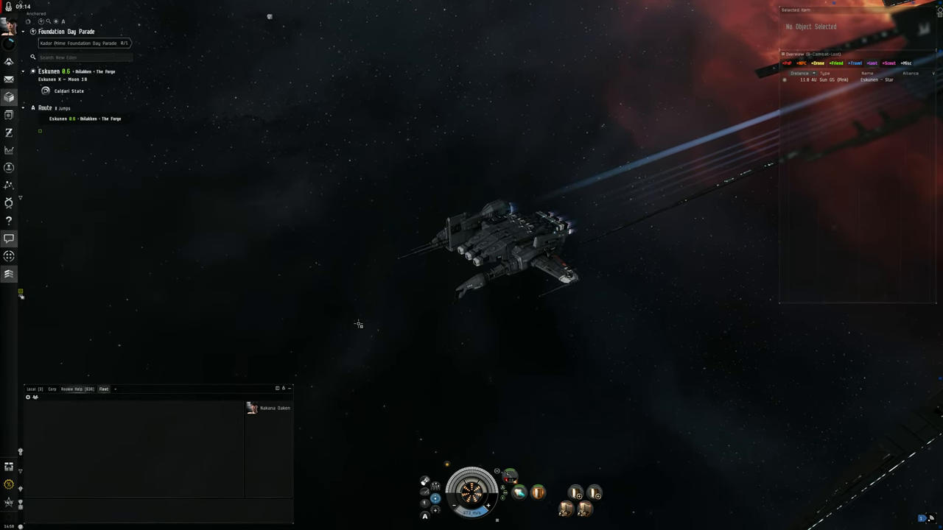
Warp the Kestrel to Eskunen X – Asteroid Belt 1.
{"action": "right_click", "coordinate": [359, 325]}
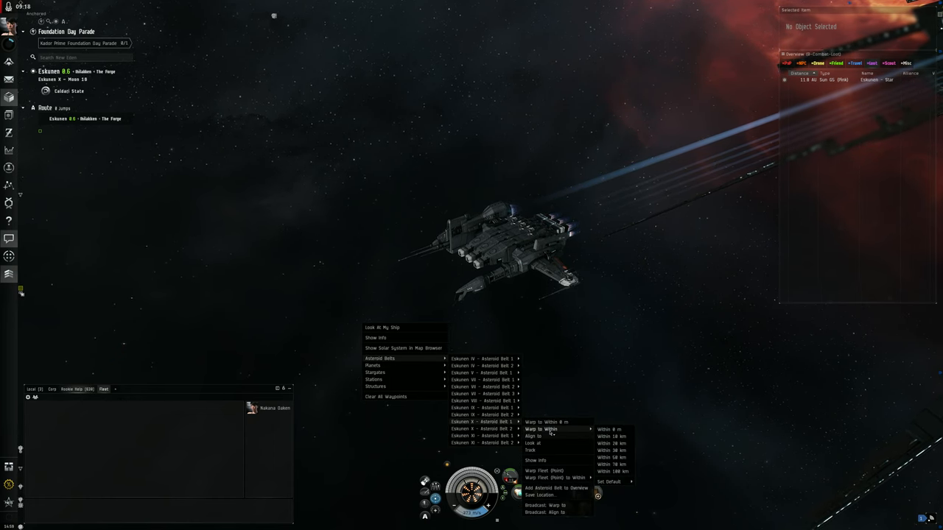
{"action": "left_click", "coordinate": [544, 339]}
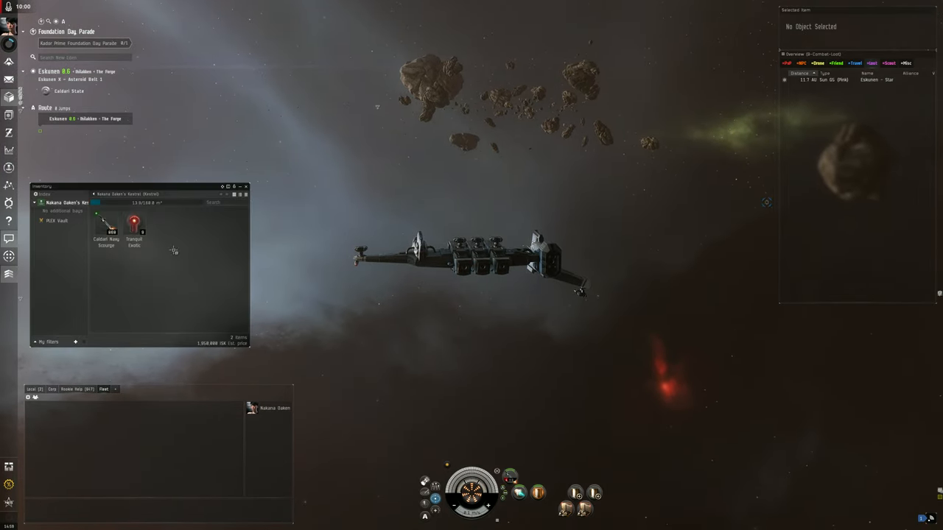
Open The Forge Regional Market, listing Ballistic Control System modules, beside the cargo.
{"action": "right_click", "coordinate": [133, 222]}
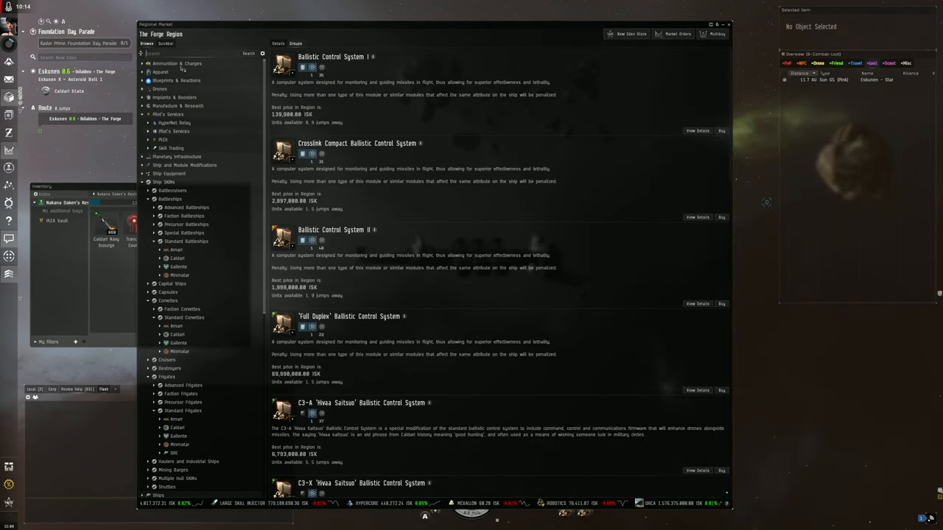
Compare market orders for Tranquil Electrical, Exotic, Firestorm, Gamma and Dark Filaments.
{"action": "type", "text": "ter"}
{"action": "type", "text": "tranq"}
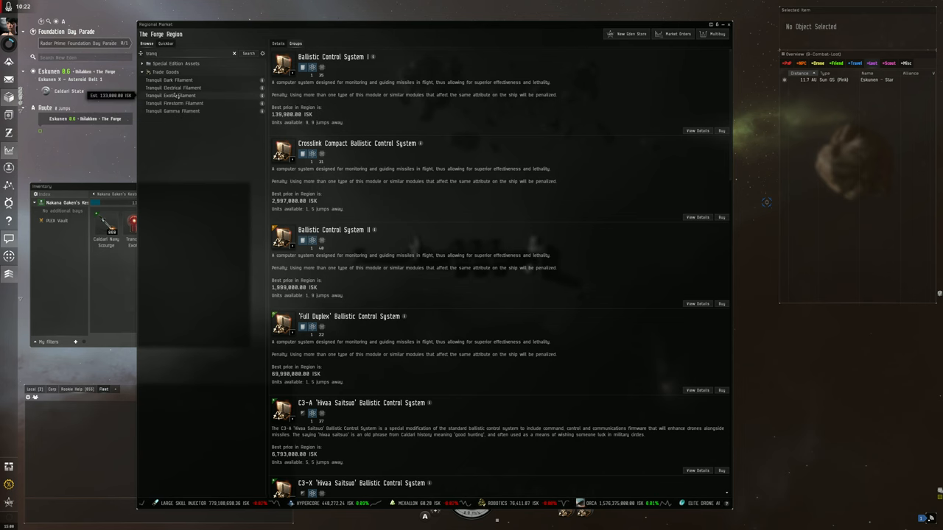
{"action": "left_click", "coordinate": [172, 88]}
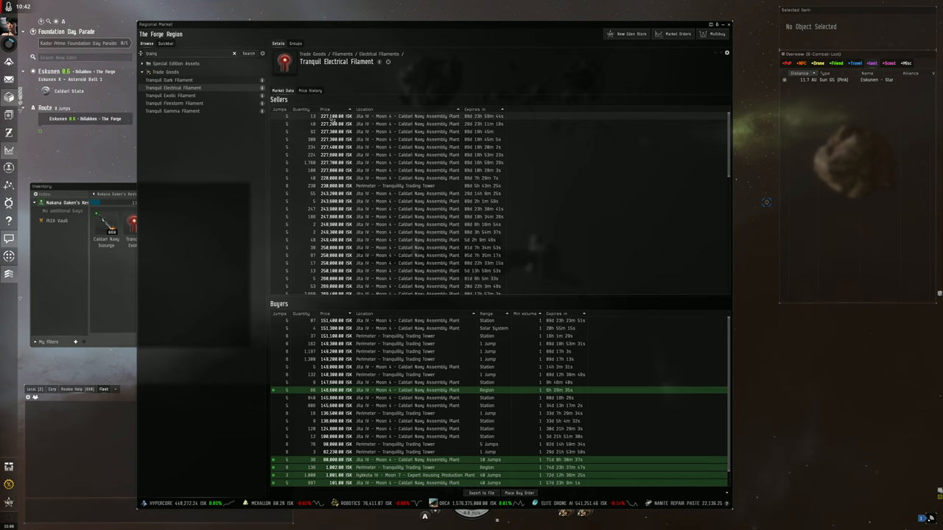
{"action": "left_click", "coordinate": [170, 95]}
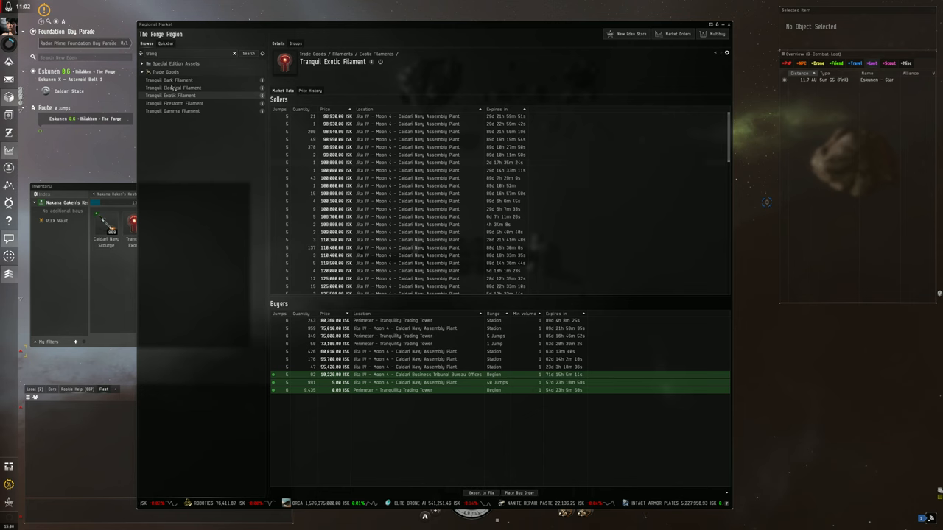
{"action": "left_click", "coordinate": [175, 103]}
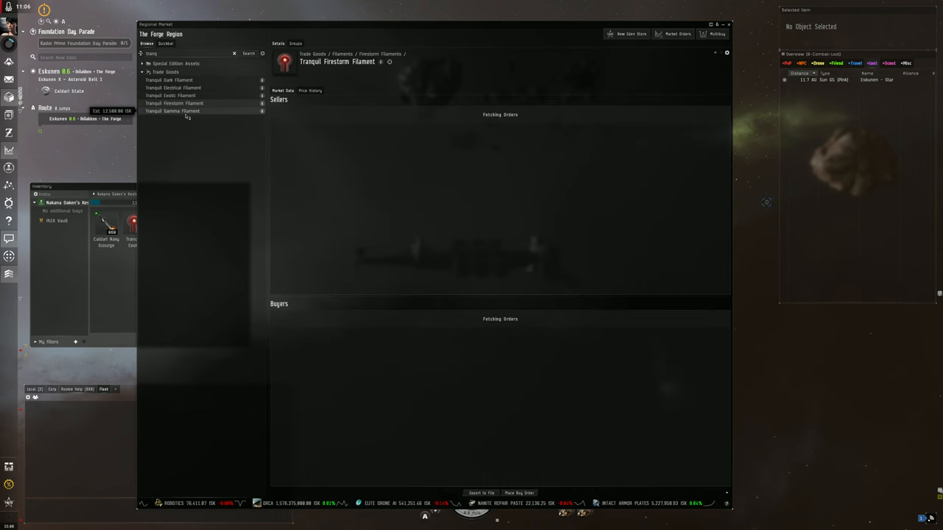
{"action": "left_click", "coordinate": [172, 110]}
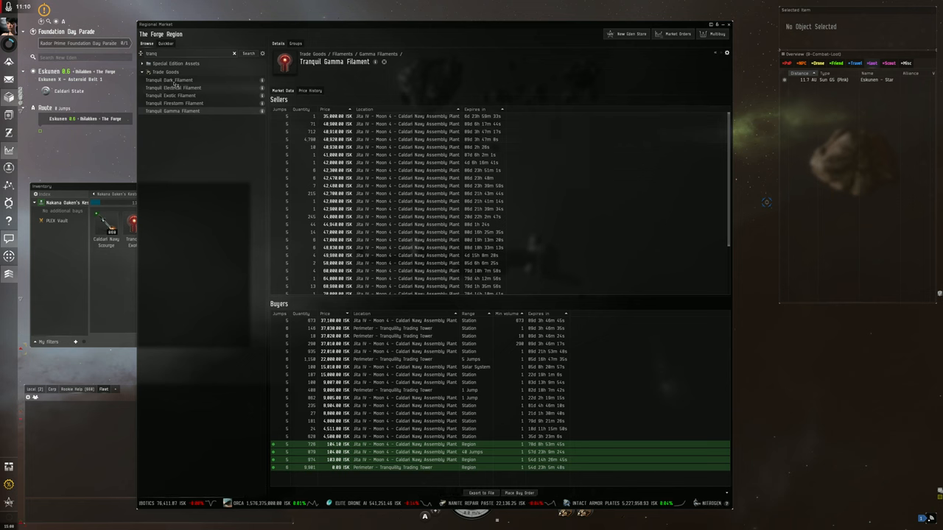
{"action": "left_click", "coordinate": [169, 80]}
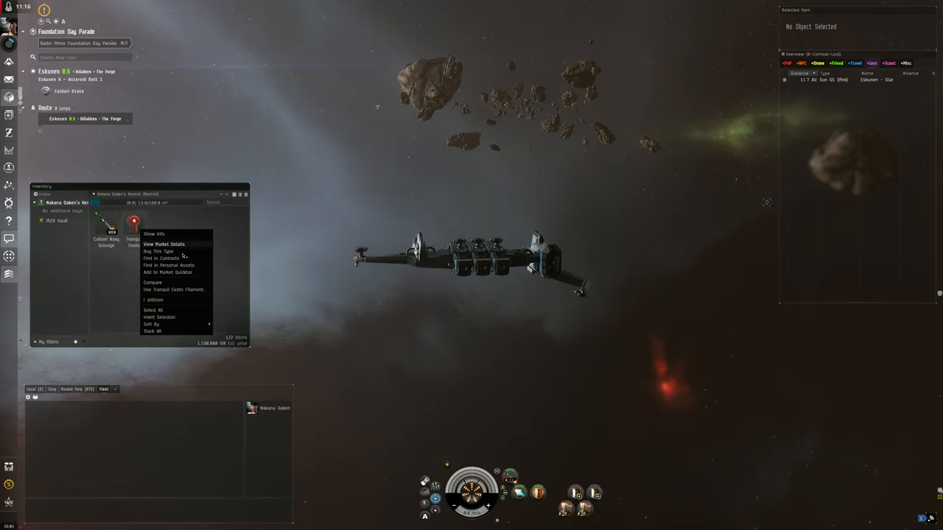
Use the Tranquil Exotic Filament from cargo and activate it for the fleet.
{"action": "left_click", "coordinate": [174, 289]}
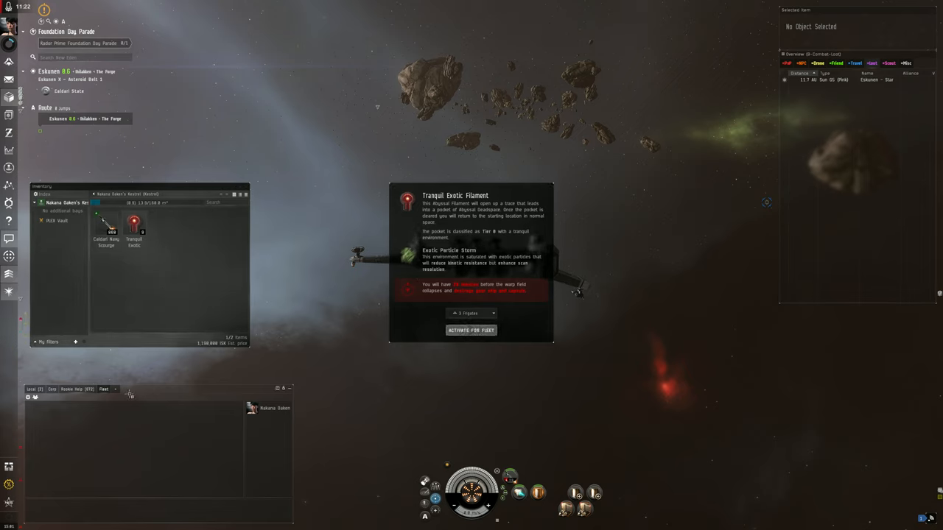
{"action": "left_click", "coordinate": [470, 331]}
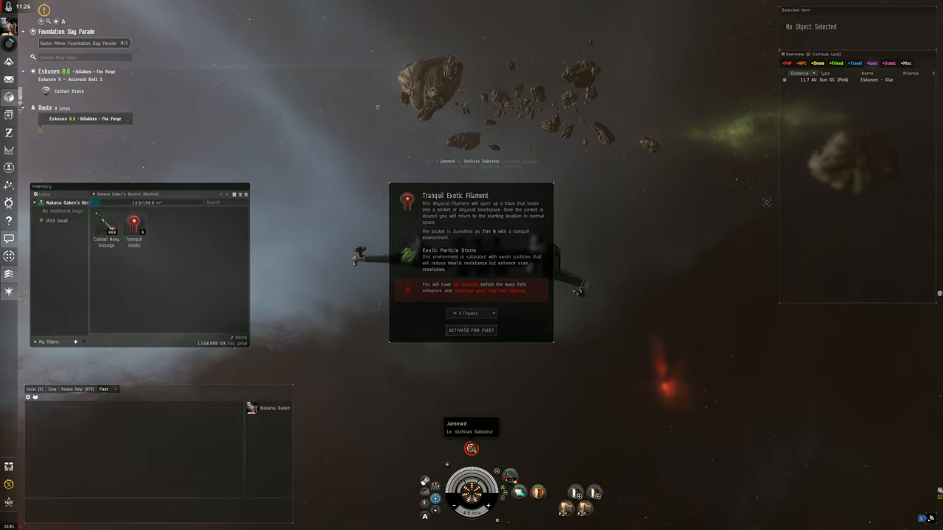
{"action": "left_click", "coordinate": [471, 330]}
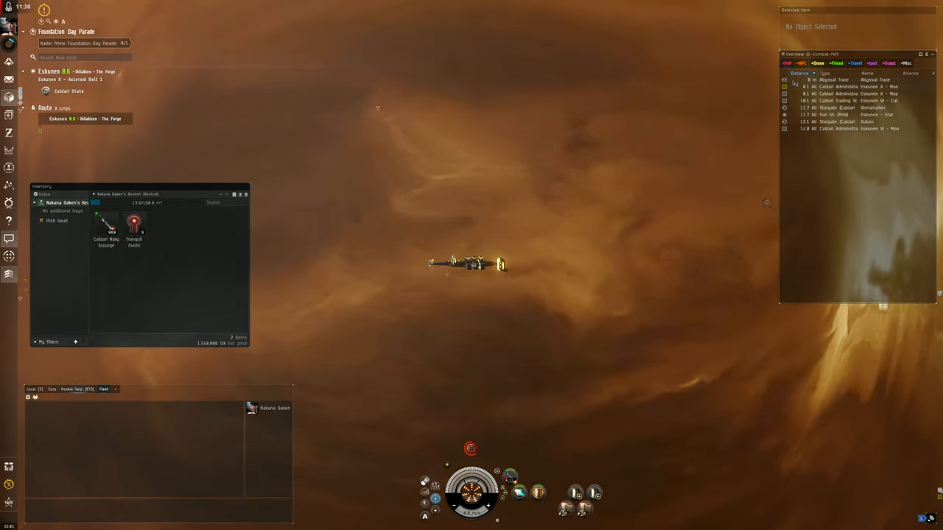
Activate the Abyssal Trace and jump the Kestrel into the tier 0 Abyssal pocket.
{"action": "right_click", "coordinate": [832, 79]}
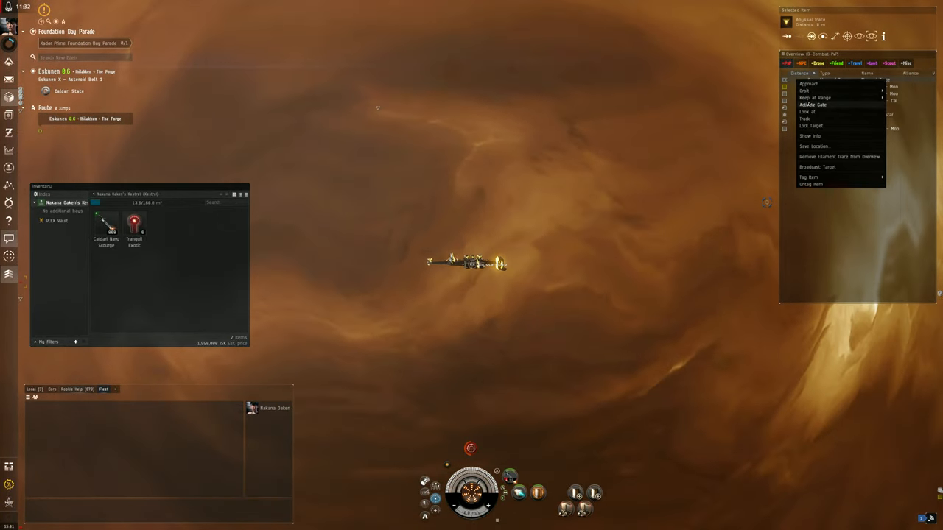
{"action": "left_click", "coordinate": [812, 104]}
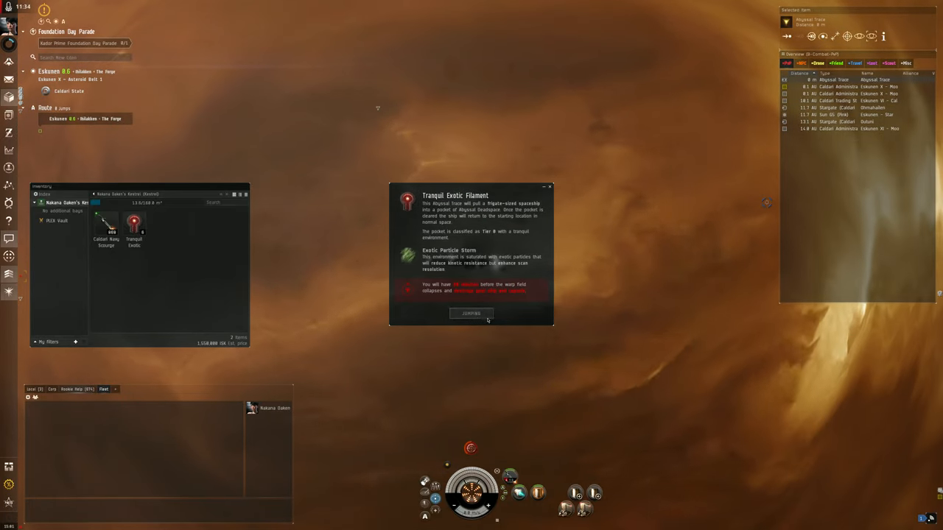
{"action": "left_click", "coordinate": [471, 314]}
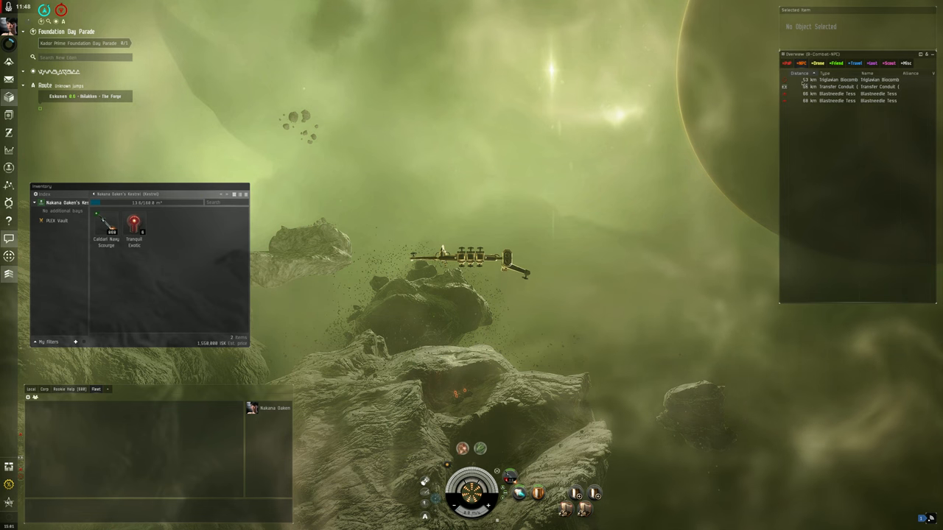
Approach the Triglavian Biocombinative Cache from its Overview context menu.
{"action": "right_click", "coordinate": [847, 80]}
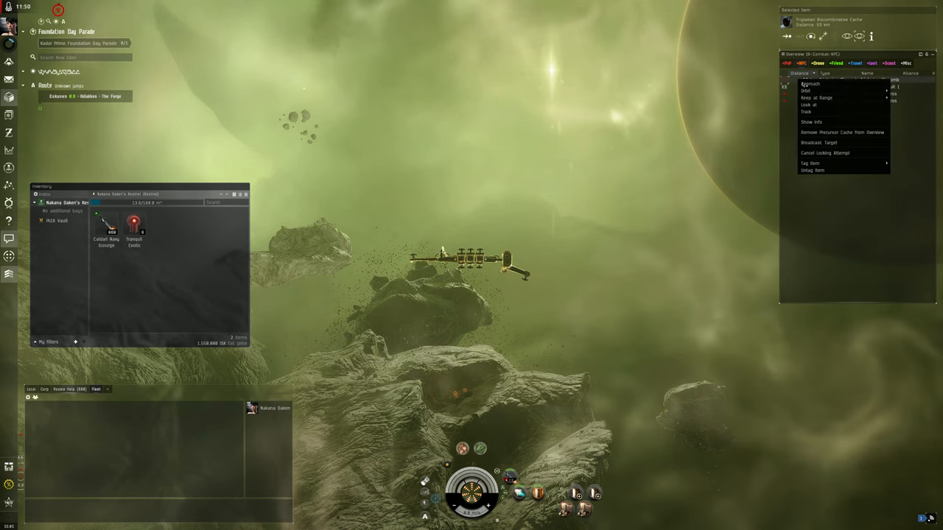
{"action": "left_click", "coordinate": [812, 83]}
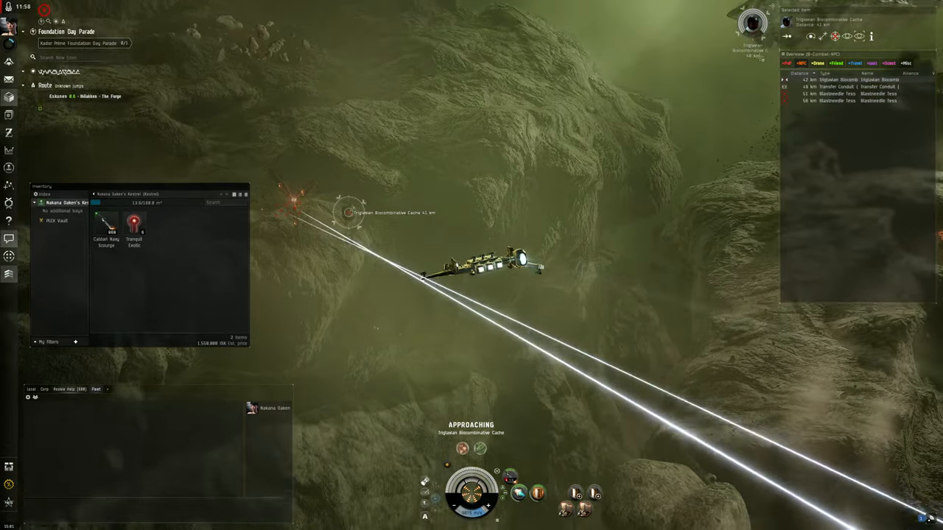
{"action": "right_click", "coordinate": [848, 80]}
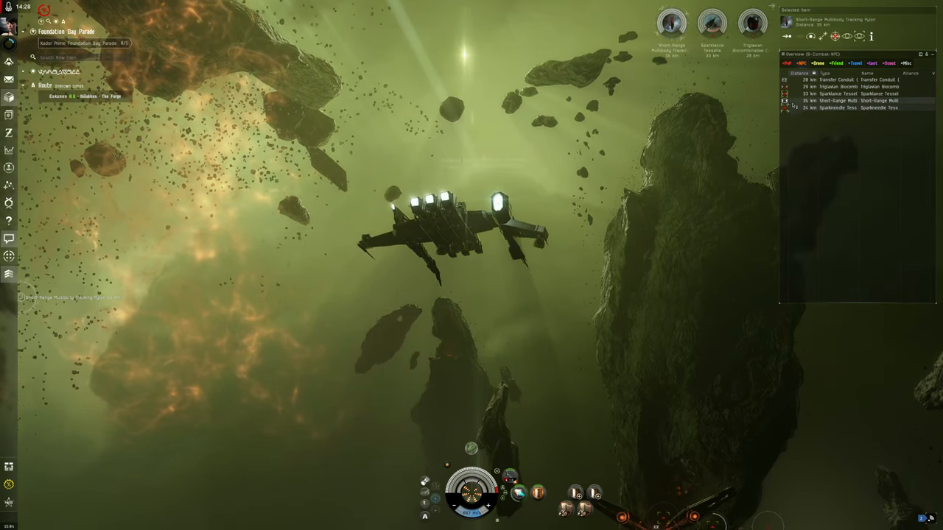
Bring up the action menus for the tracking pylon and a Sparklance Tessella.
{"action": "right_click", "coordinate": [671, 24]}
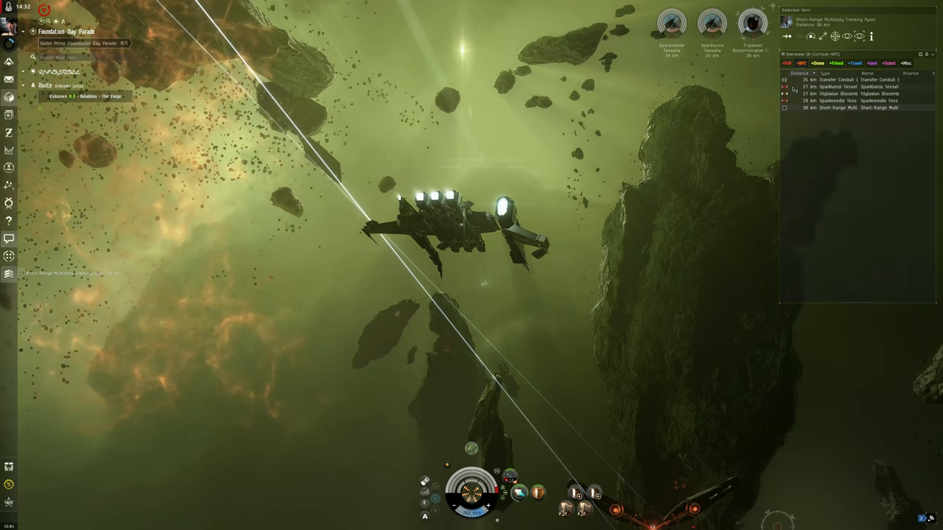
{"action": "right_click", "coordinate": [848, 79]}
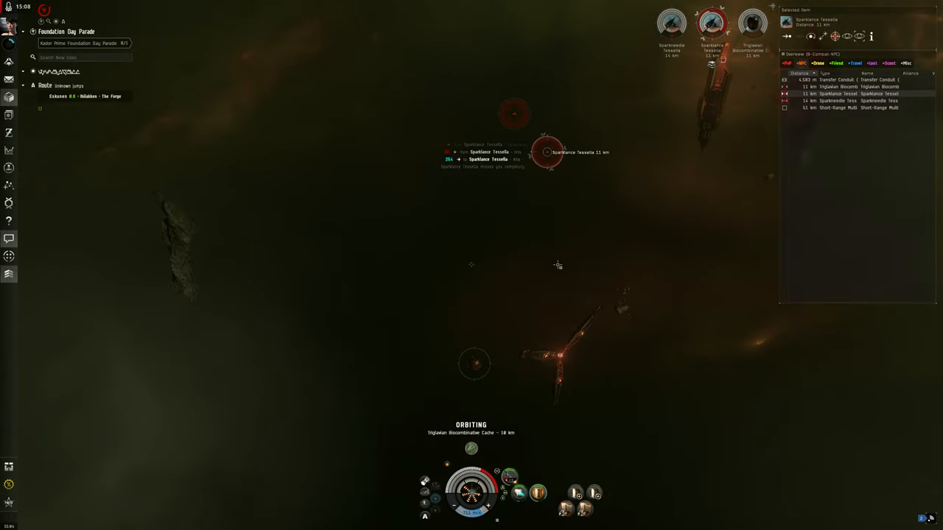
{"action": "mouse_move", "coordinate": [267, 175]}
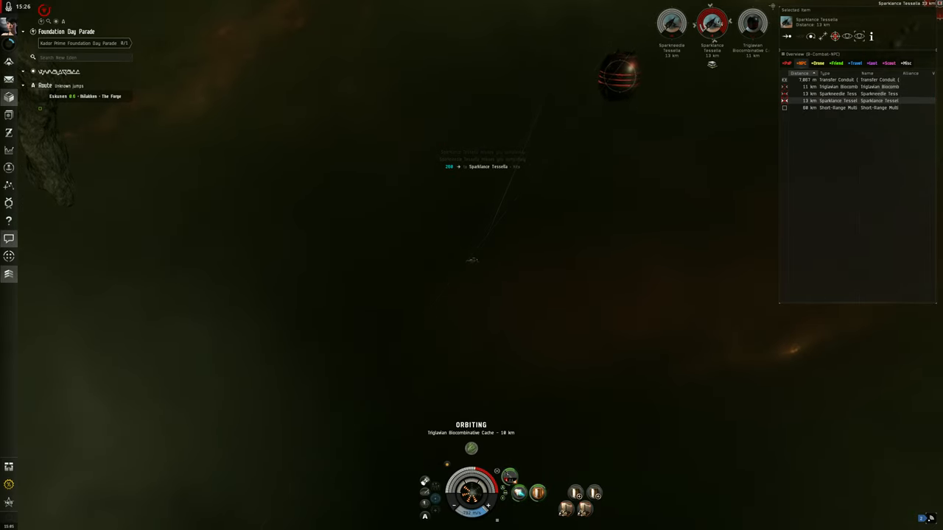
{"action": "mouse_move", "coordinate": [509, 477]}
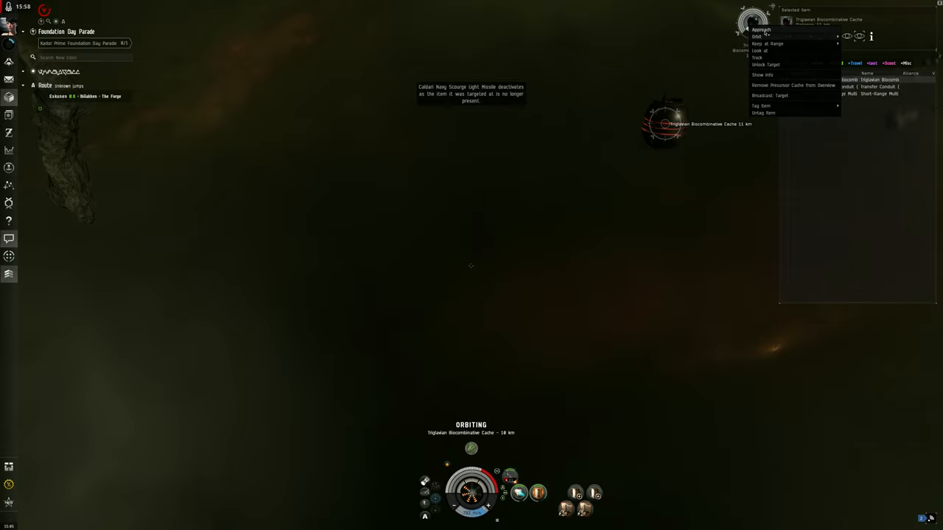
Approach the Triglavian Biocombinative Cache in space.
{"action": "left_click", "coordinate": [761, 30]}
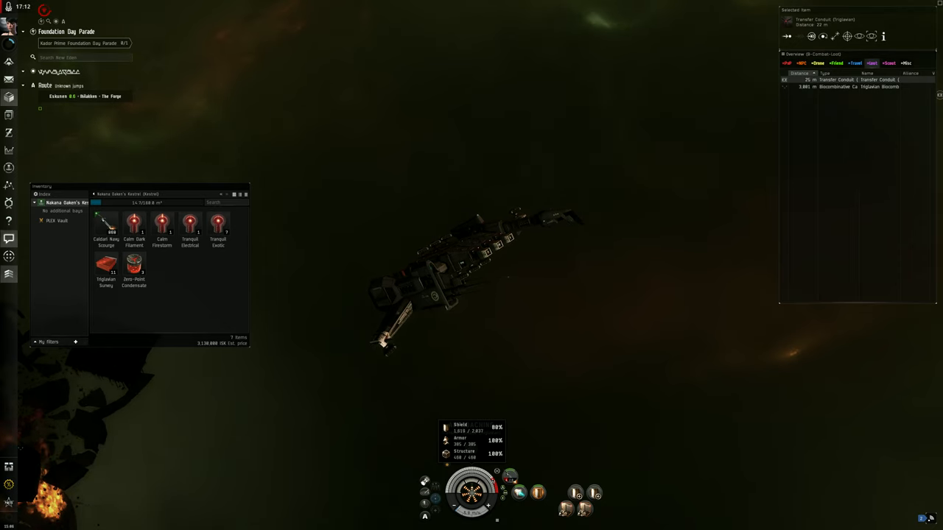
Open the Transfer Conduit's action menu in the Overview.
{"action": "right_click", "coordinate": [837, 80]}
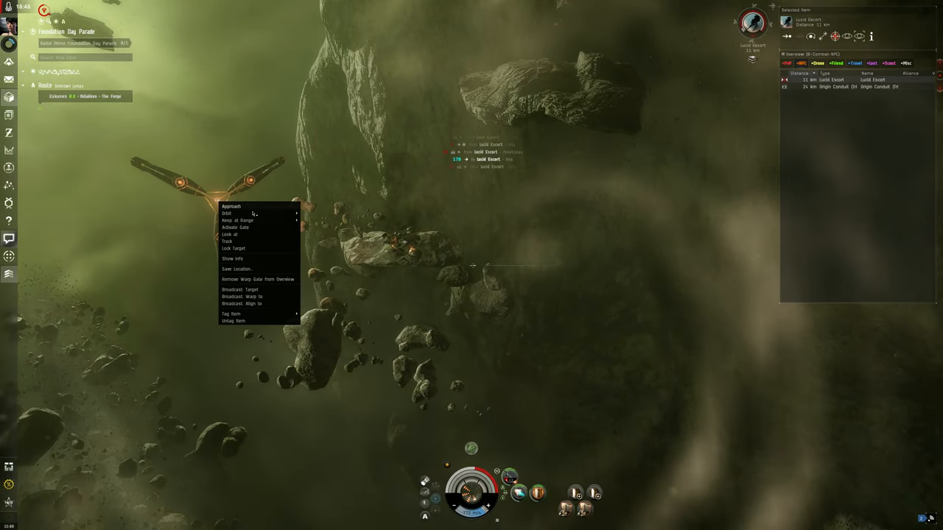
Start flying toward the Origin Conduit gate.
{"action": "left_click", "coordinate": [227, 213]}
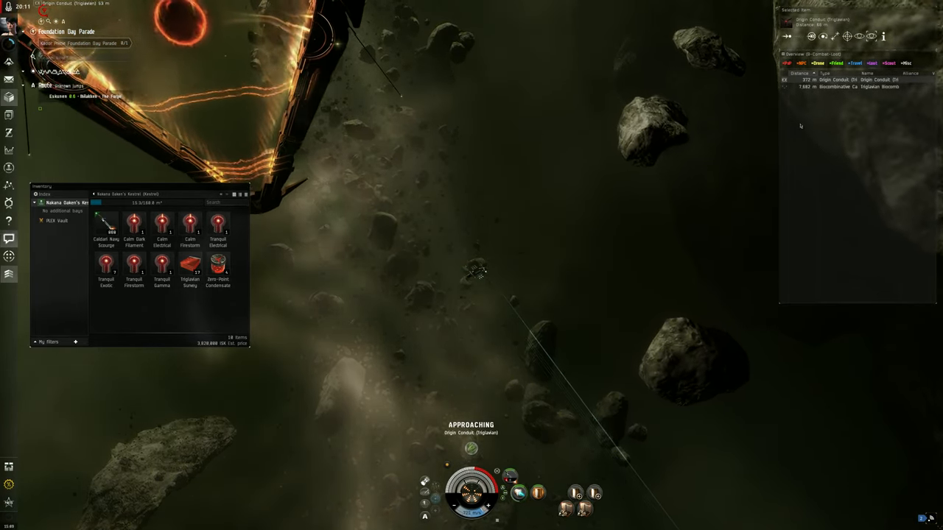
{"action": "right_click", "coordinate": [848, 80]}
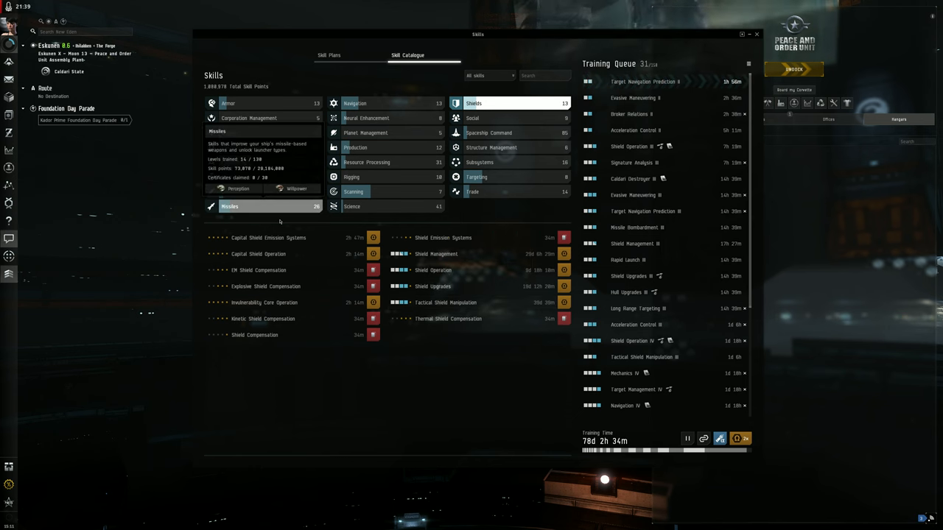
Browse the Missiles skills, then scroll through the Spaceship Command skill list.
{"action": "left_click", "coordinate": [230, 207]}
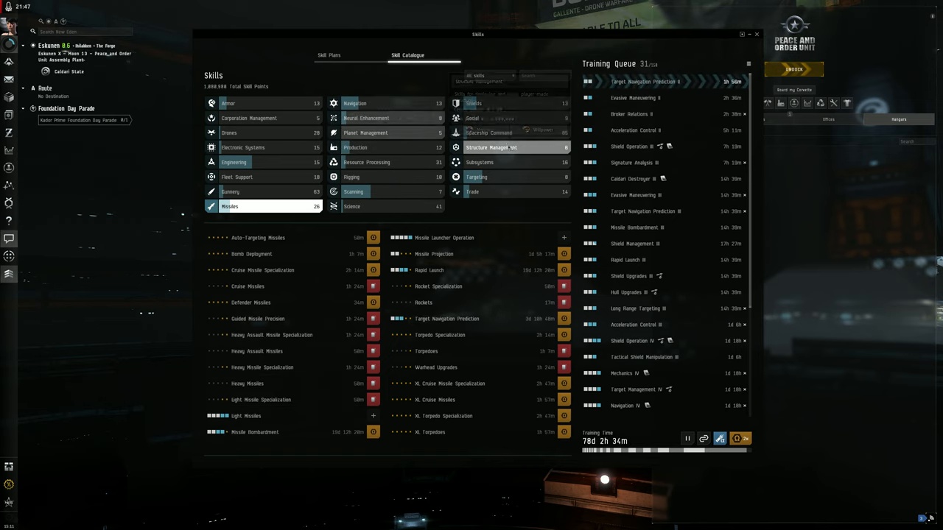
{"action": "left_click", "coordinate": [489, 133]}
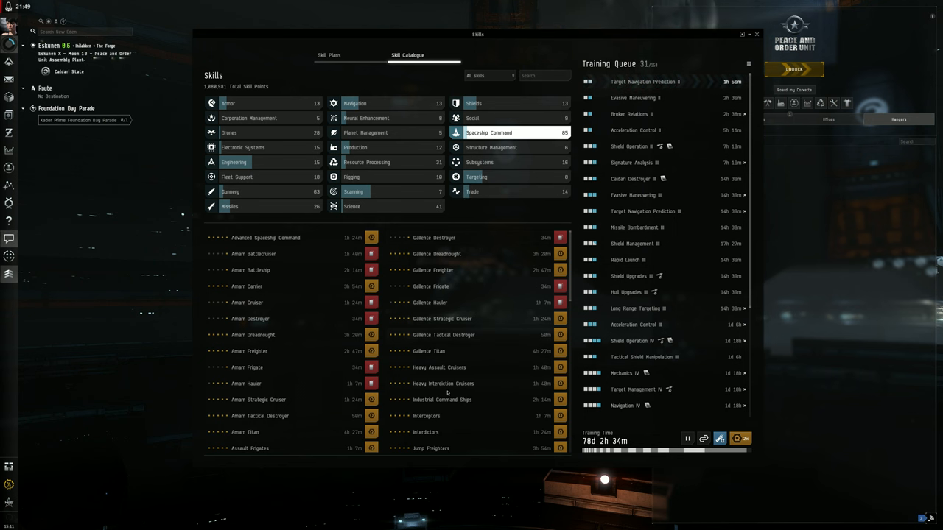
{"action": "scroll", "scroll_direction": "down", "scroll_amount": 3}
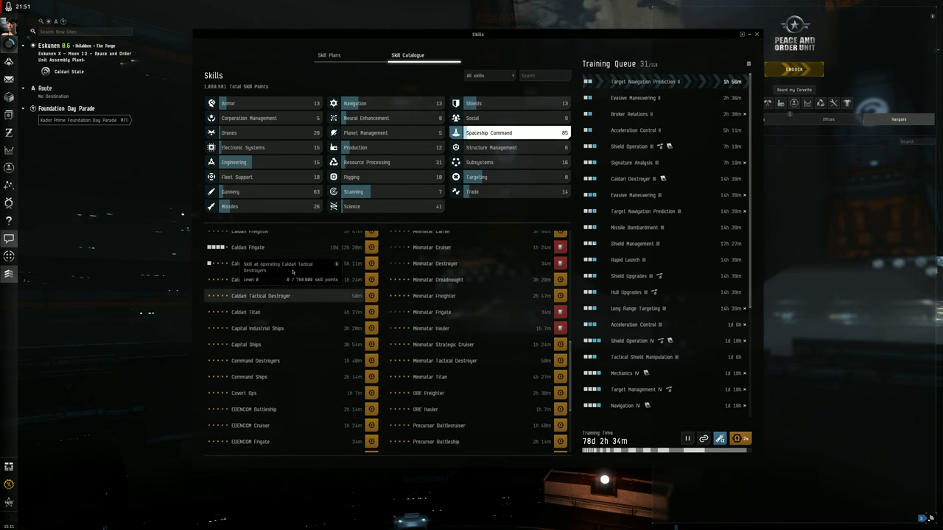